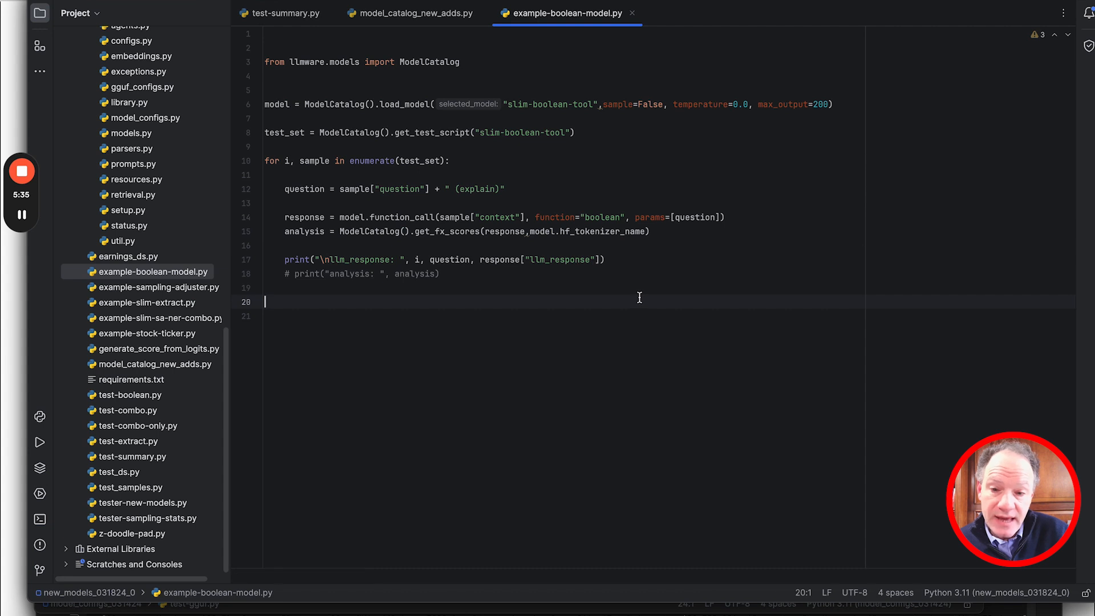
Step: Run example-boolean-model.py so its numbered yes/no answers with explanations print in the Run window
triple_click(441, 259)
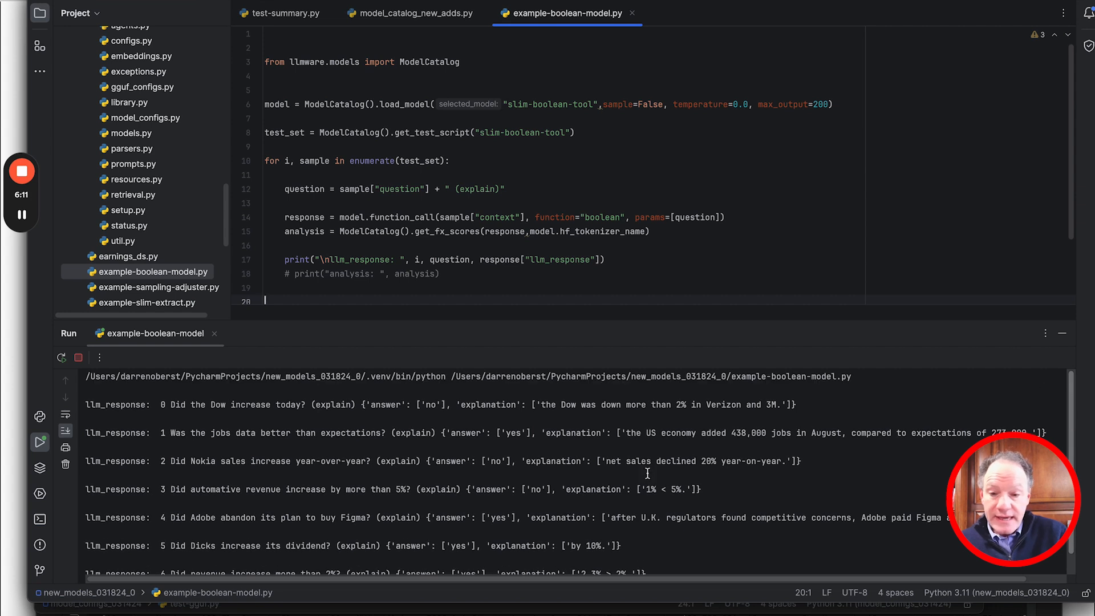
mouse_move(422, 410)
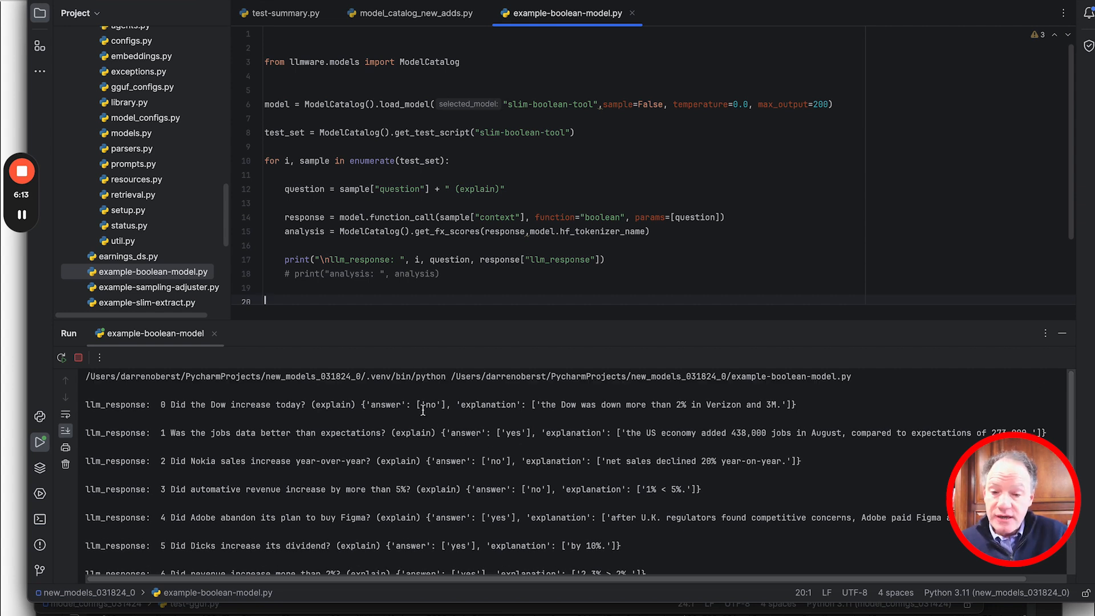
double_click(386, 403)
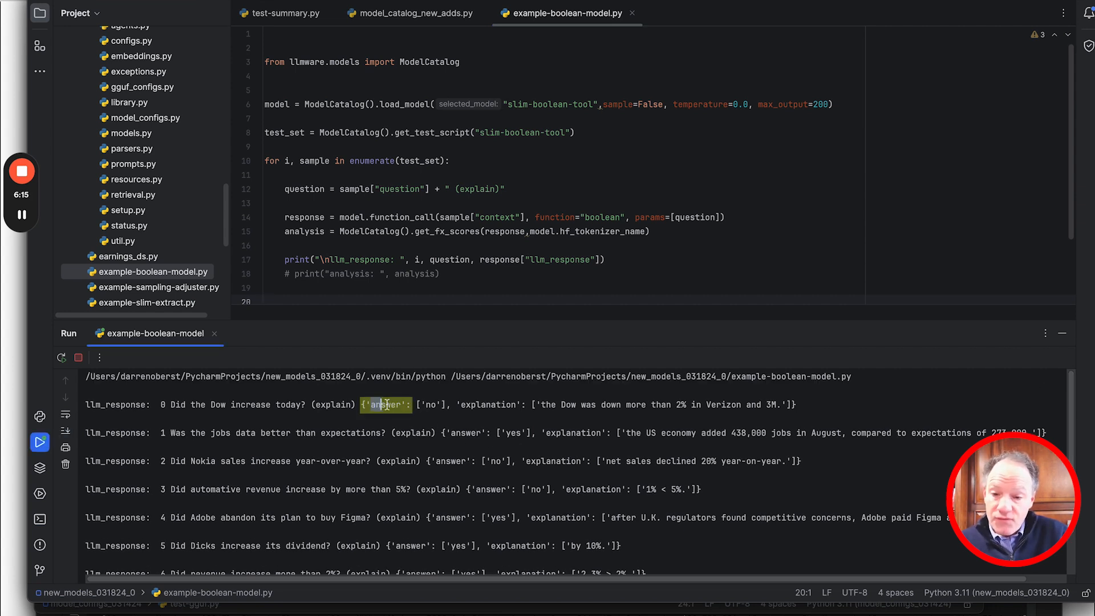
mouse_move(399, 437)
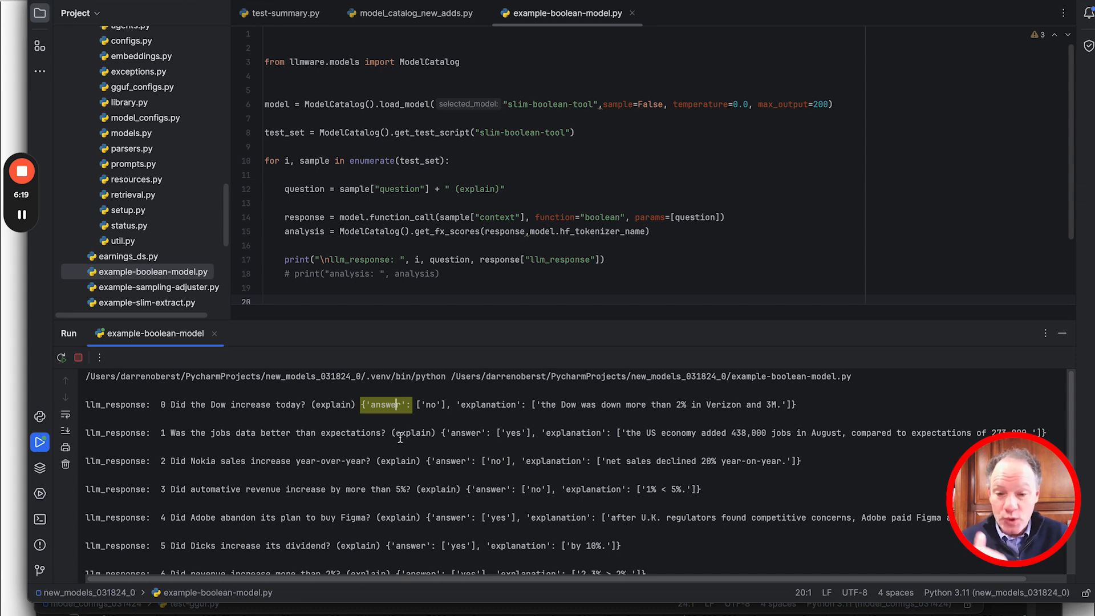
double_click(490, 404)
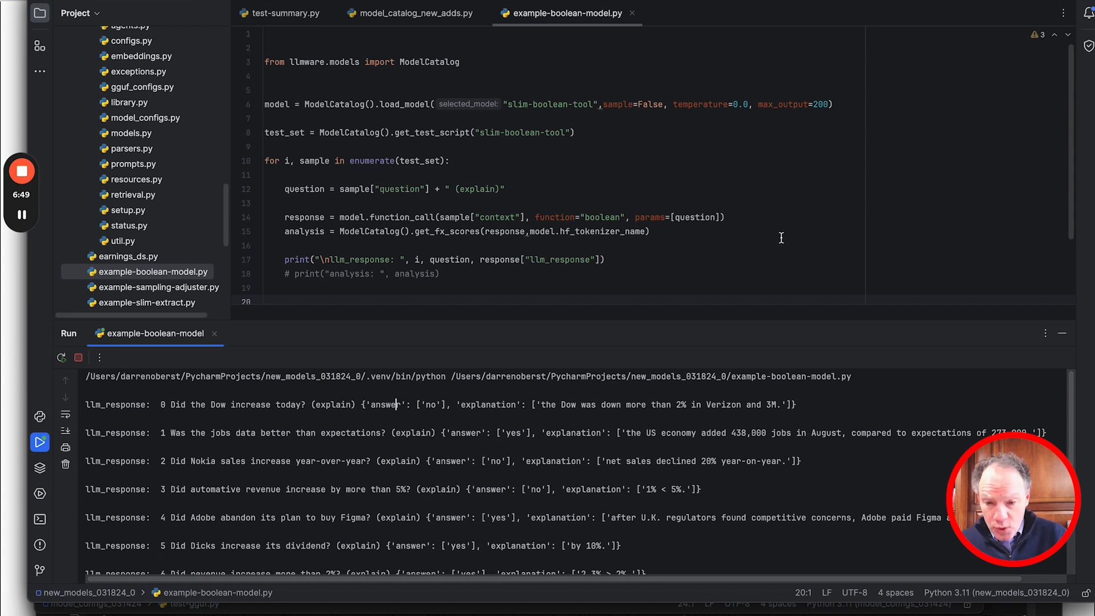
scroll("down", 3)
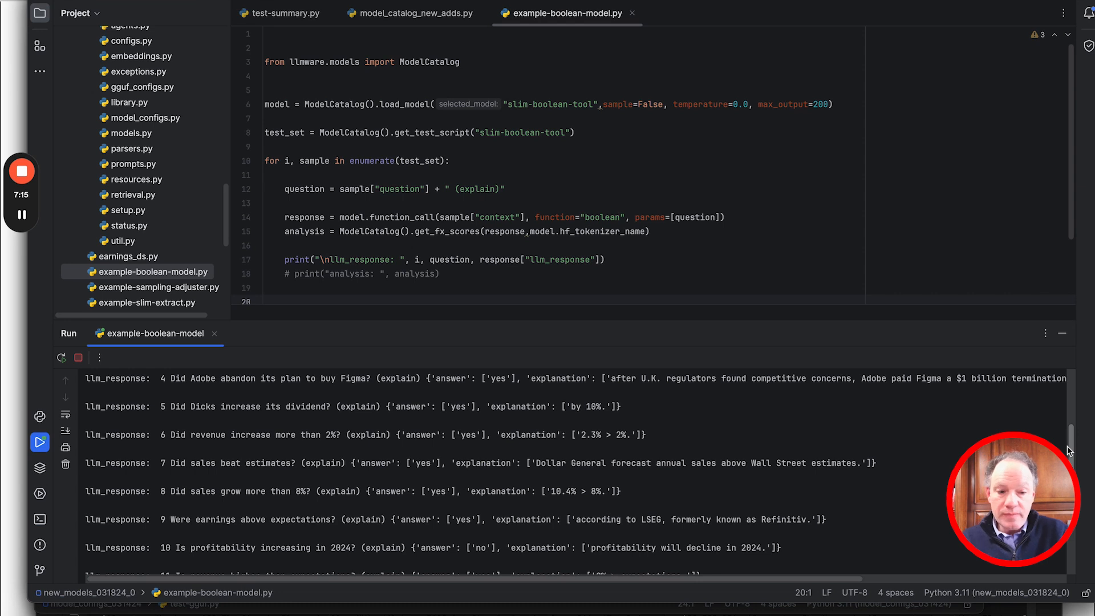
scroll("down", 3)
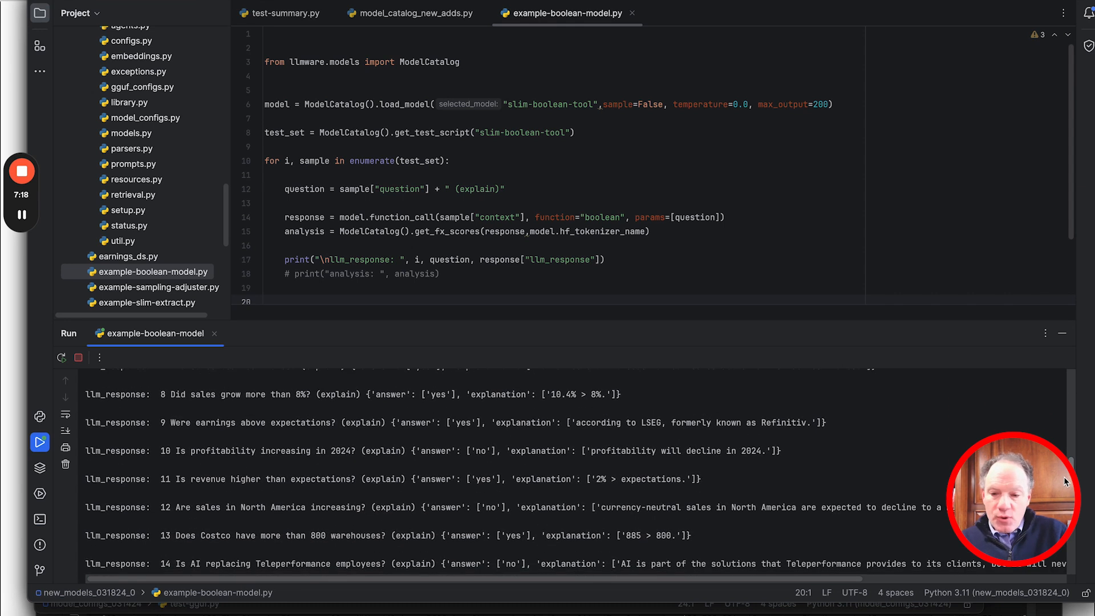
scroll("down", 3)
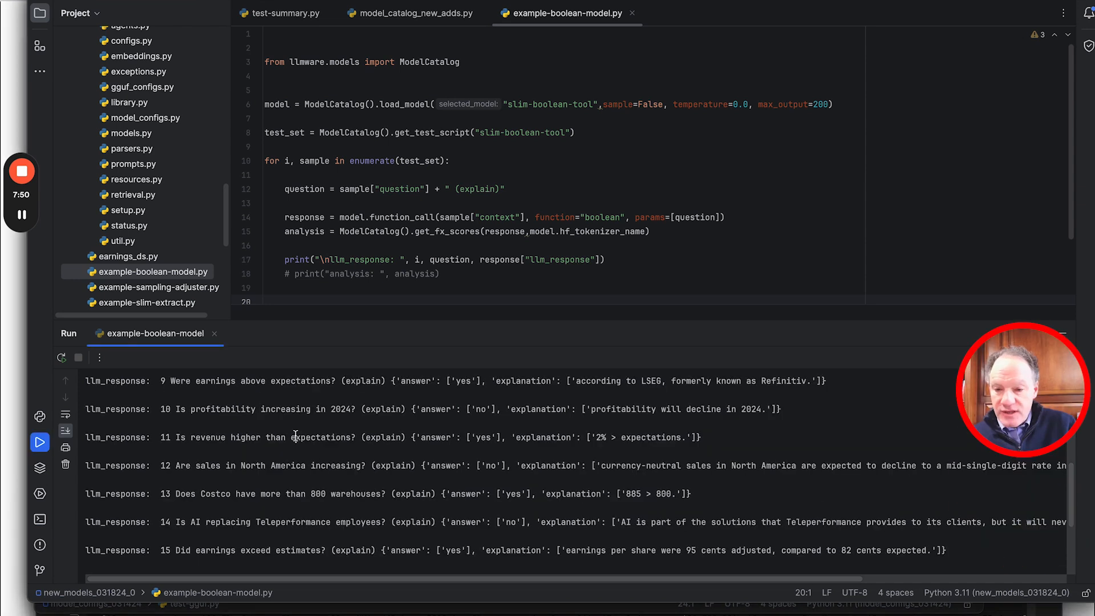
left_click(295, 437)
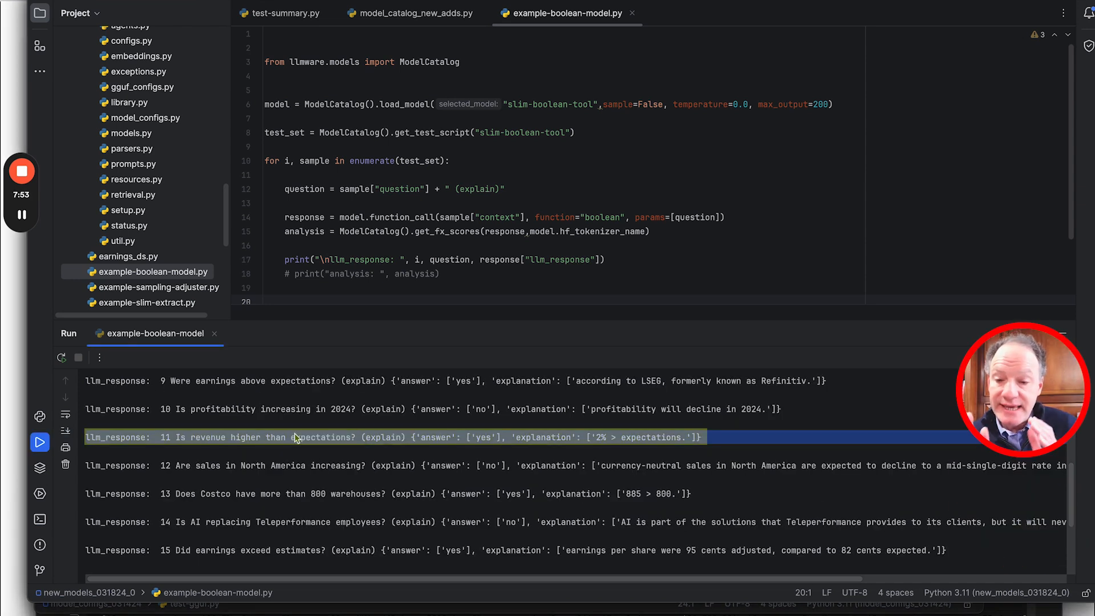